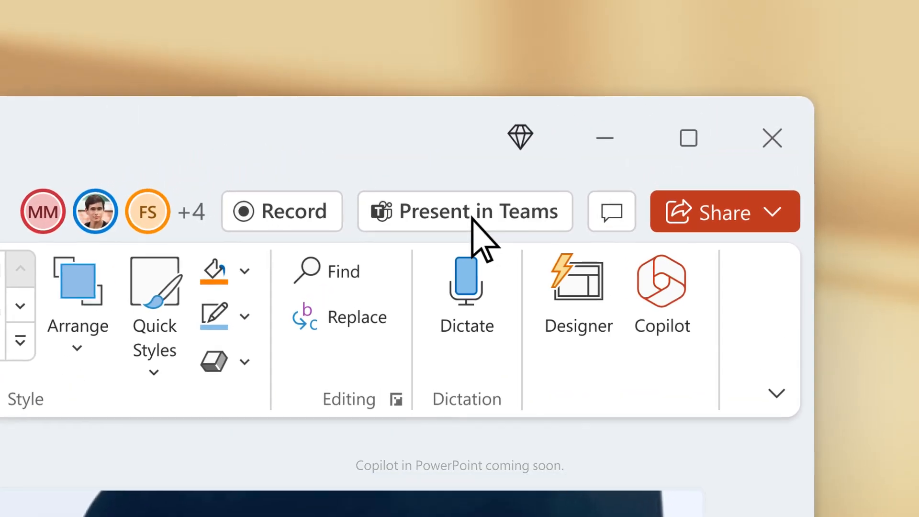
# Start presenting the About us deck in a Teams meeting with Cameo camera feed.
pyautogui.click(465, 212)
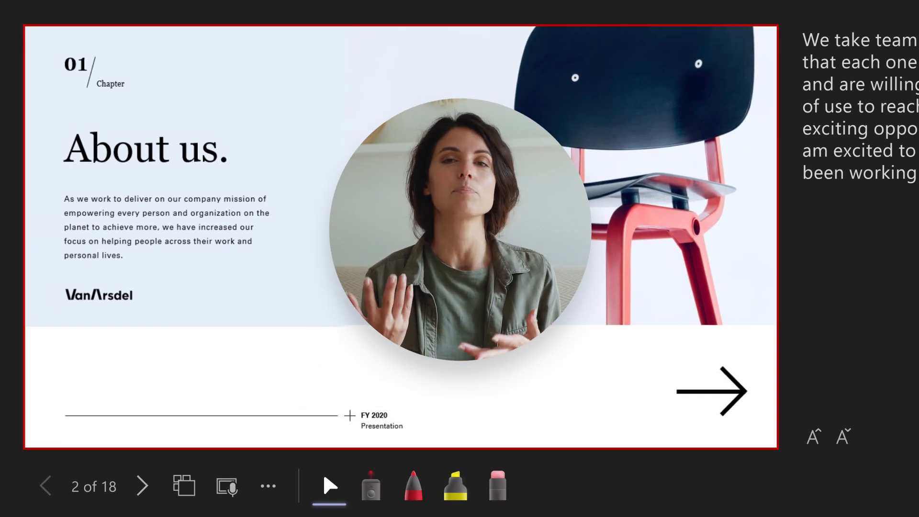
# Bring up the slide recording toolbar with the timer at 00:00.
pyautogui.click(225, 485)
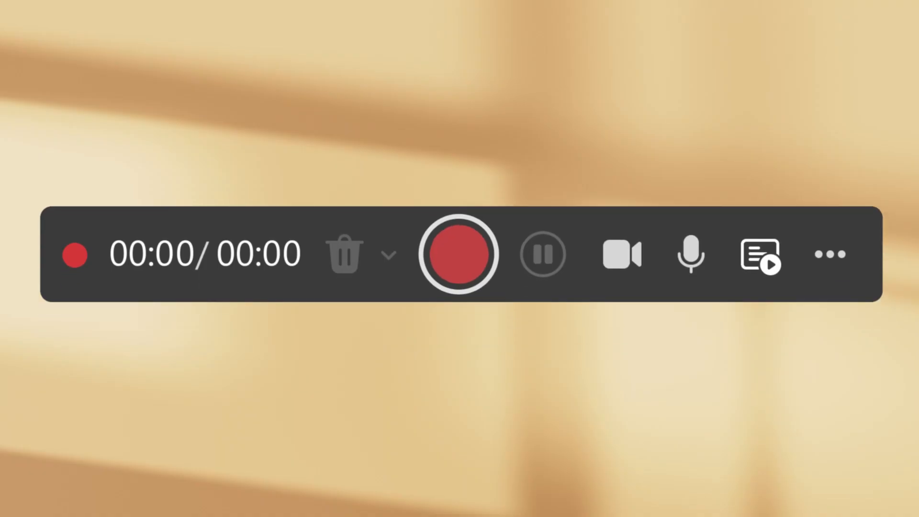